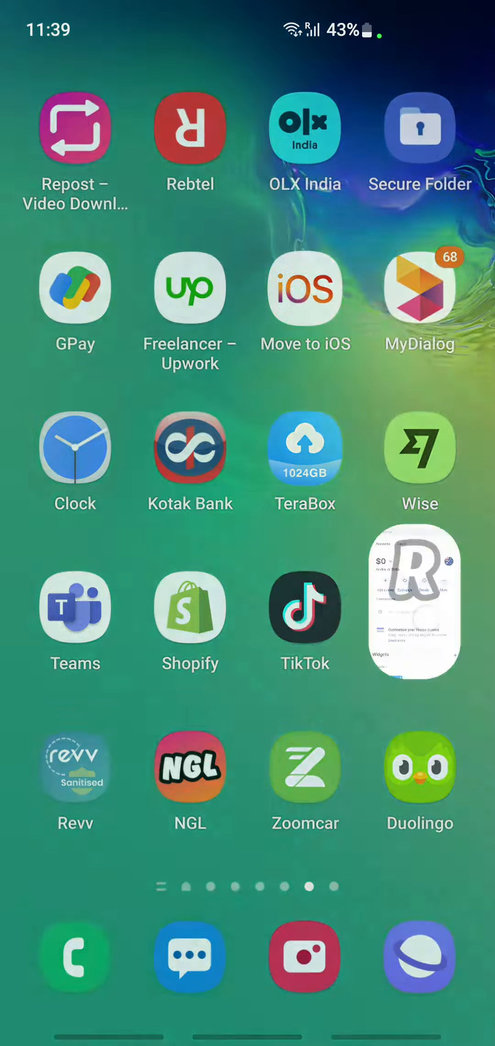
Launch the Revolut app from the Android home screen.
{"action": "left_click", "coordinate": [414, 600]}
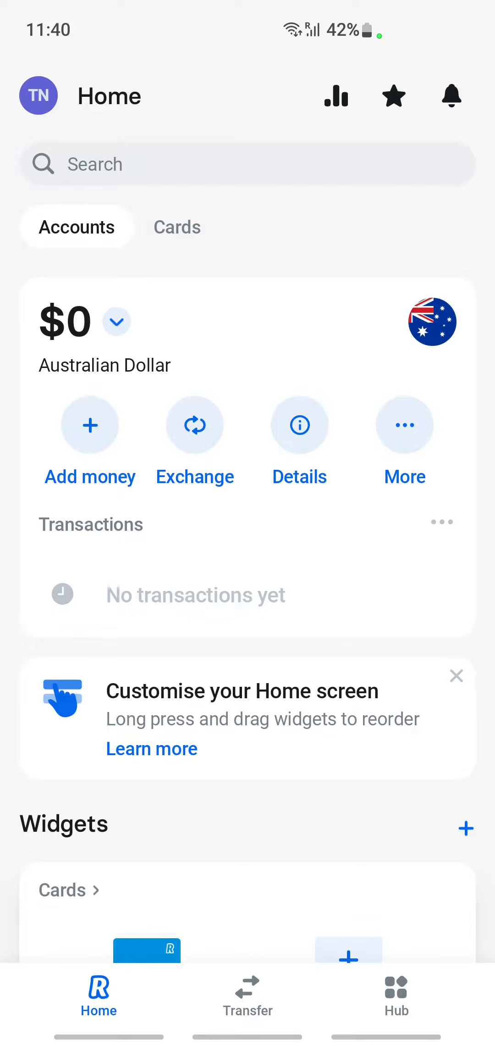
Switch to Revolut's Transfer section from the bottom navigation bar.
{"action": "left_click", "coordinate": [248, 996]}
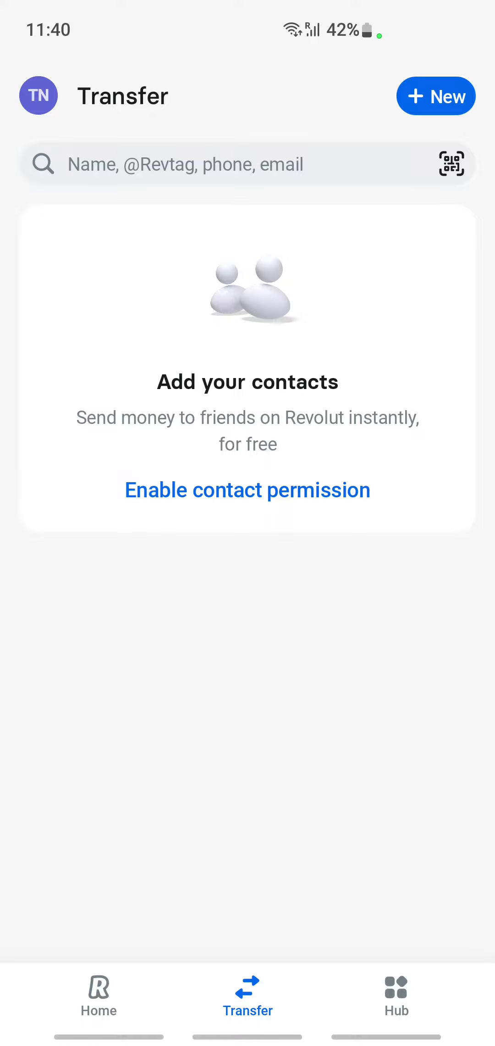
Decline Revolut's contacts permission with Don't allow, then start a new contact via + New.
{"action": "left_click", "coordinate": [247, 490]}
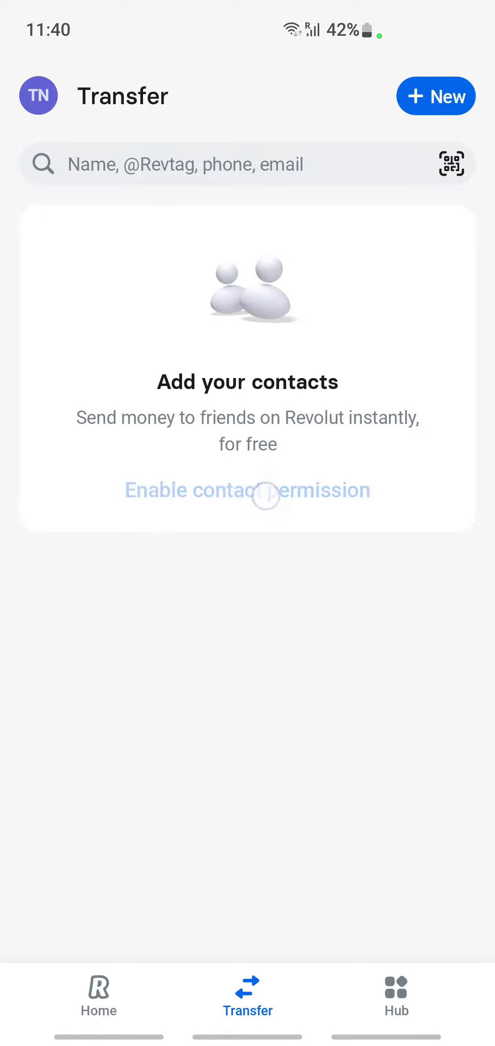
{"action": "left_click", "coordinate": [247, 489]}
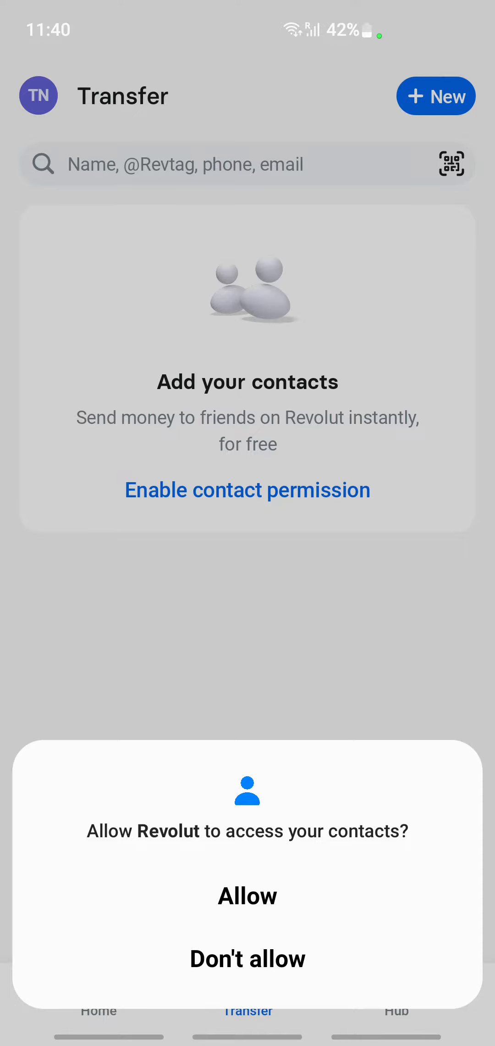
{"action": "left_click", "coordinate": [247, 959]}
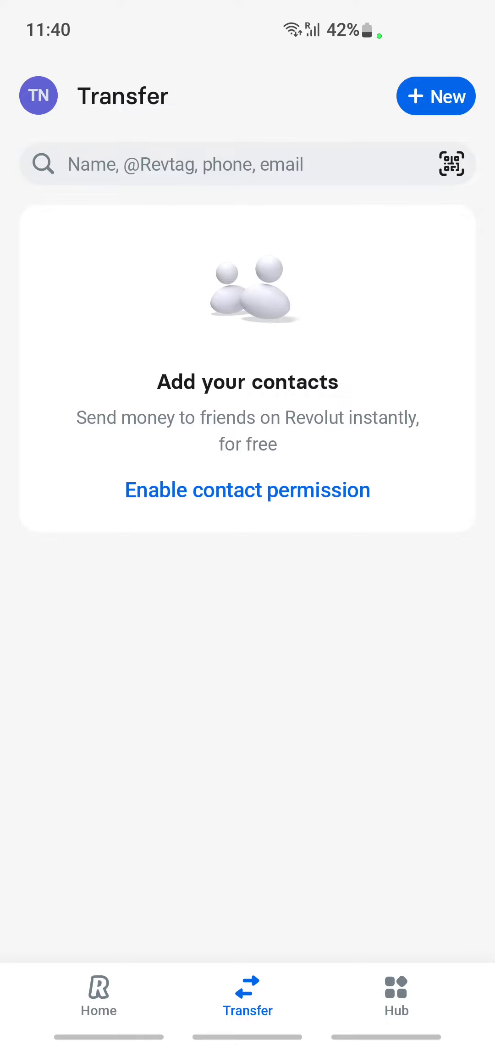
{"action": "left_click", "coordinate": [436, 95]}
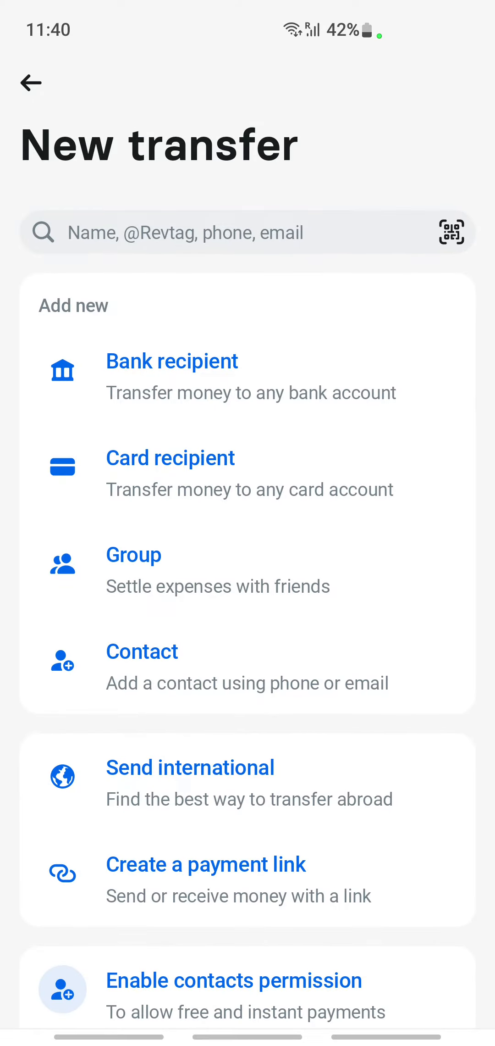
{"action": "scroll", "scroll_direction": "up", "scroll_amount": 3}
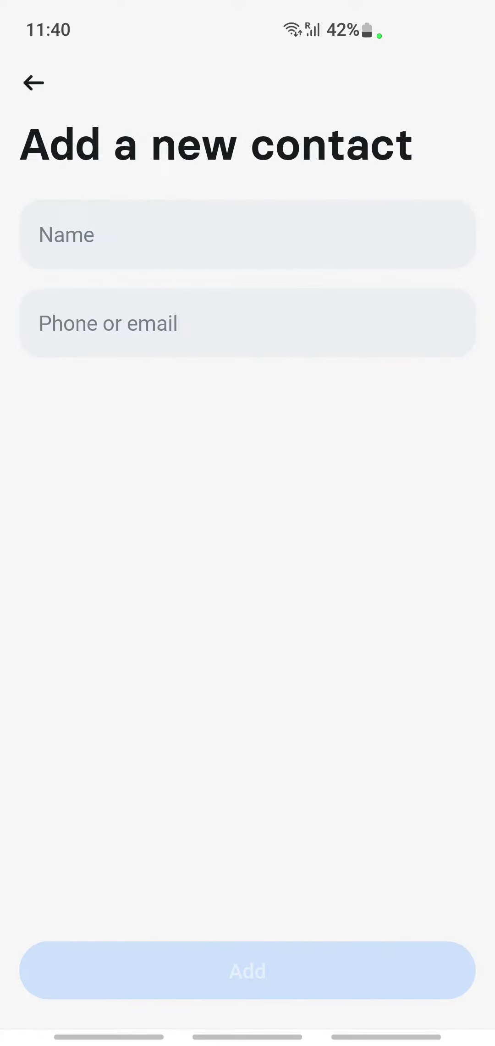
Enter 'Shan' as the contact name and begin typing the email with '@'.
{"action": "type", "text": "Shan"}
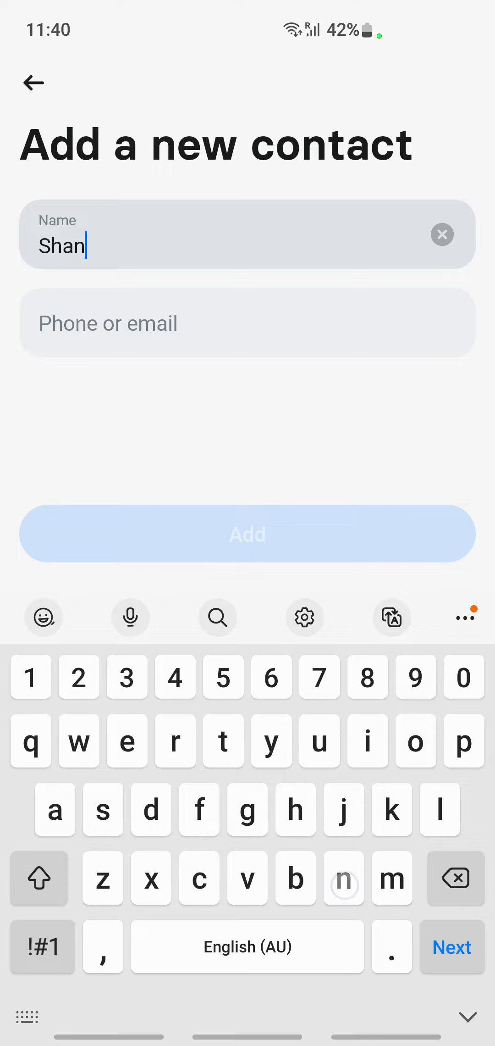
{"action": "left_click", "coordinate": [247, 323]}
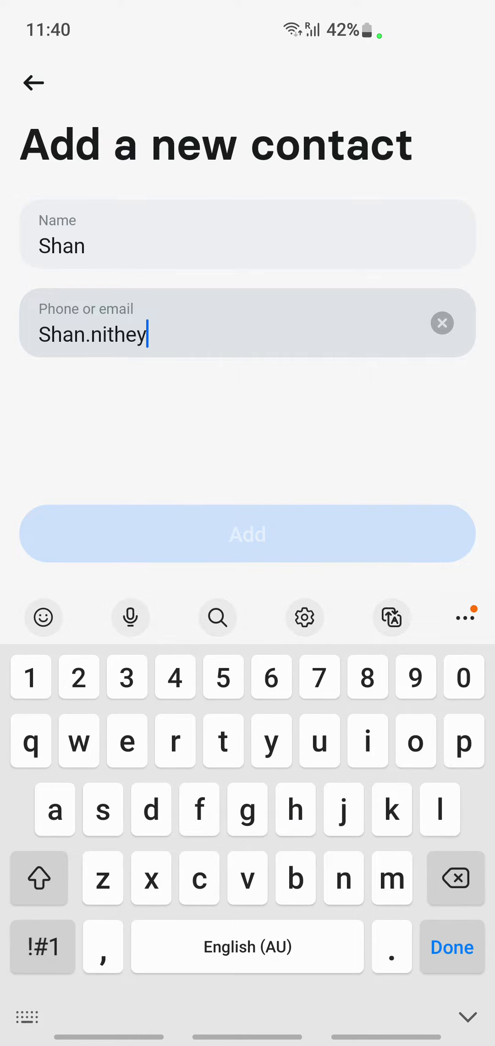
{"action": "type", "text": "@"}
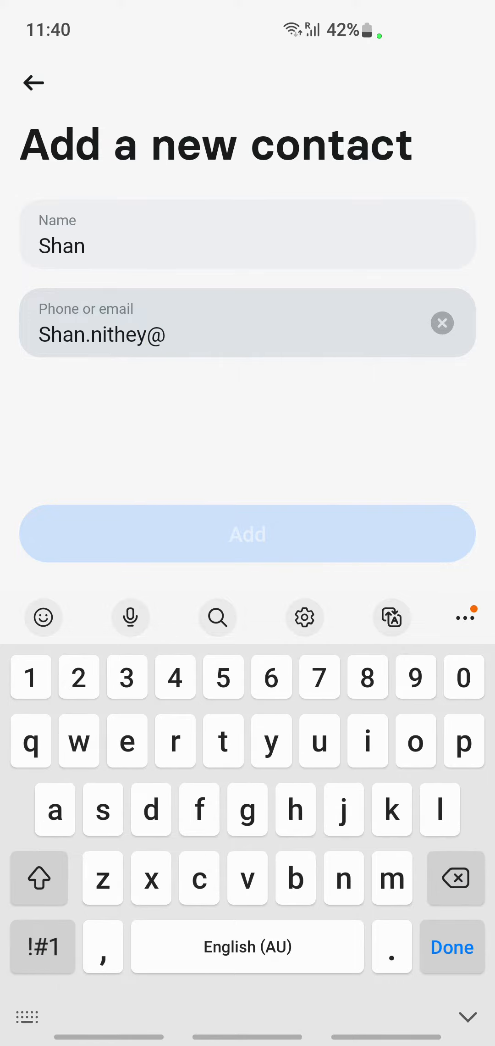